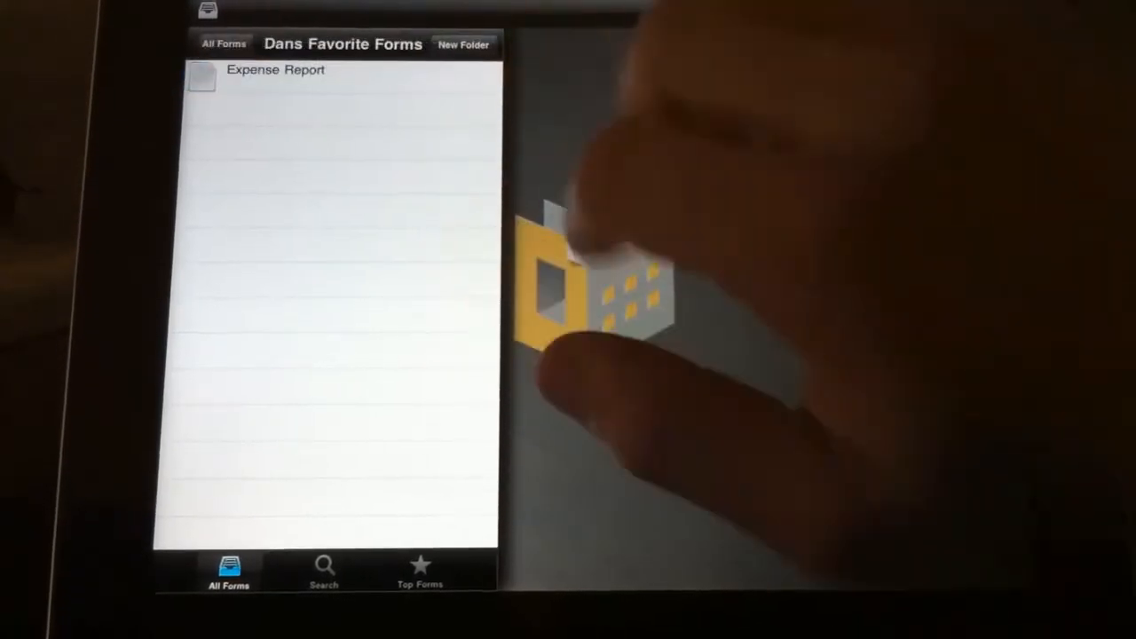
Open the Expense Report form from Dans Favorite Forms.
{"action": "left_click", "coordinate": [275, 70]}
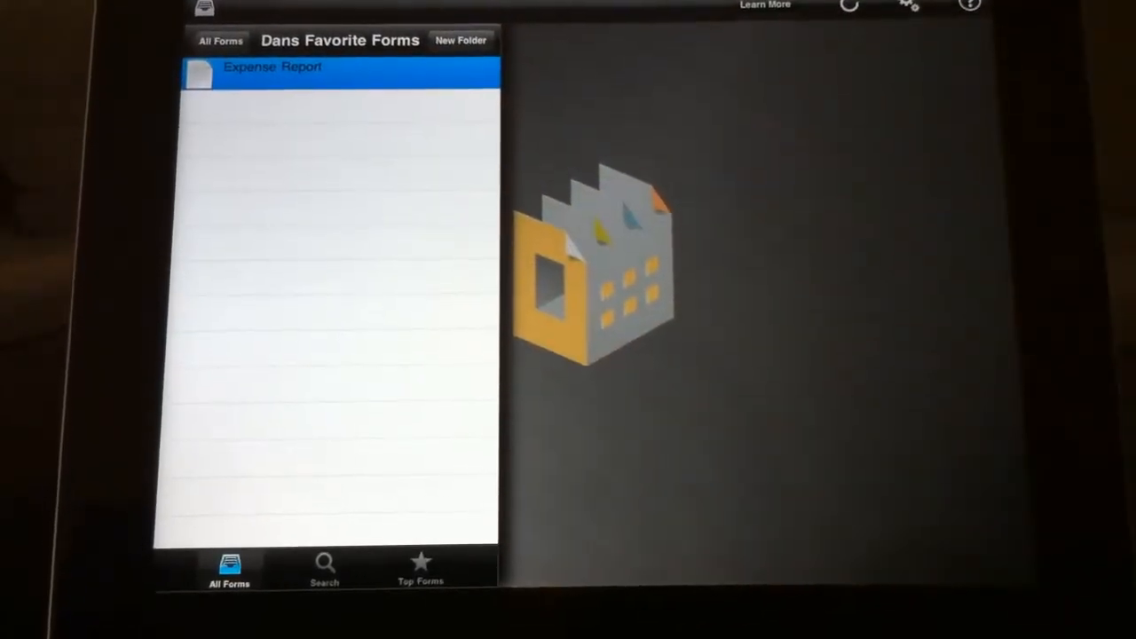
{"action": "left_click", "coordinate": [273, 66]}
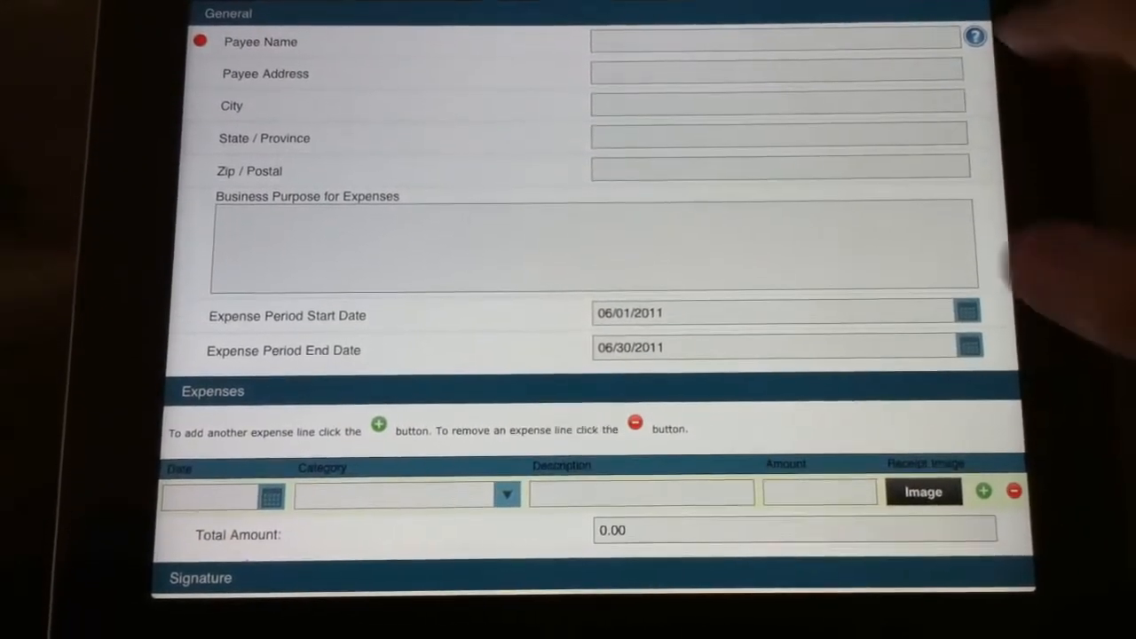
View and dismiss the Payee Name help note, then enter 'Dan' as payee name.
{"action": "left_click", "coordinate": [974, 35]}
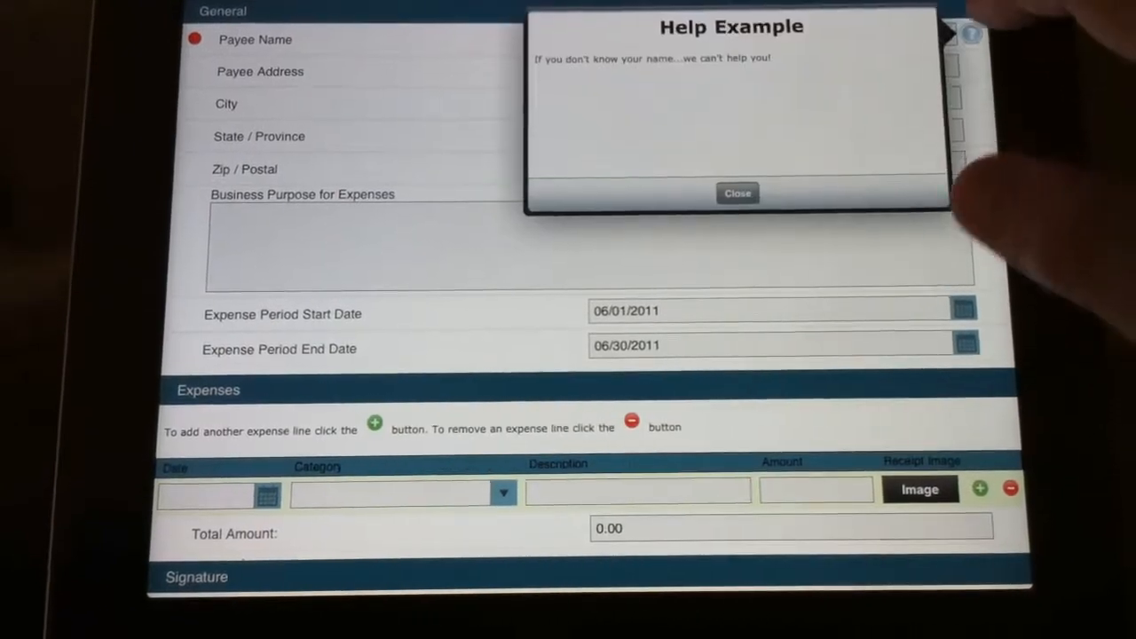
{"action": "left_click", "coordinate": [737, 192]}
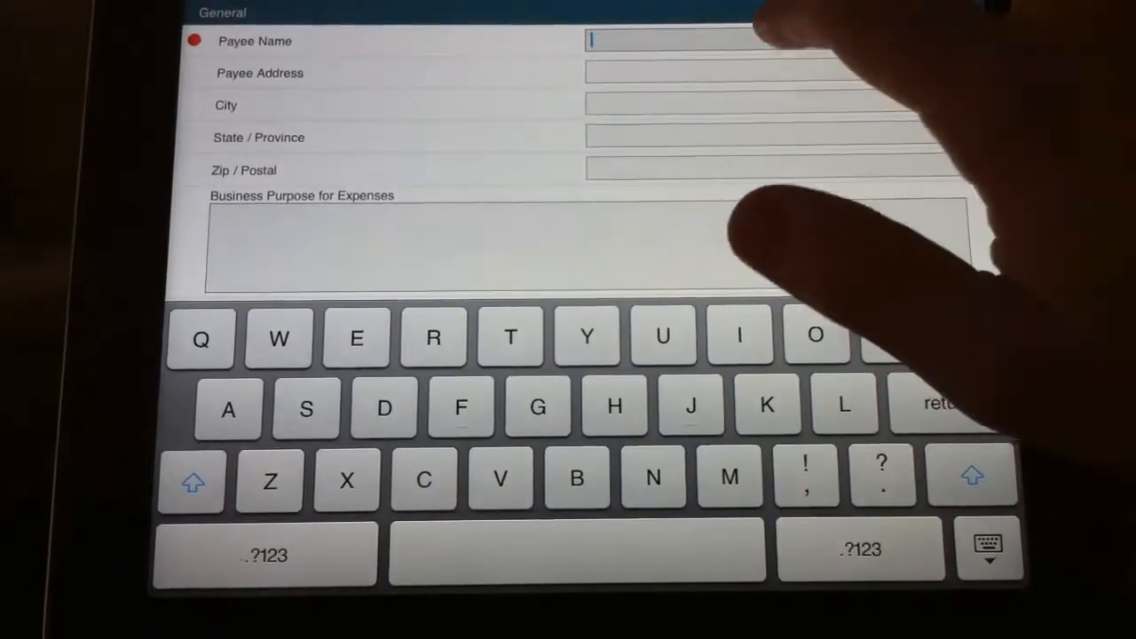
{"action": "type", "text": "Dan"}
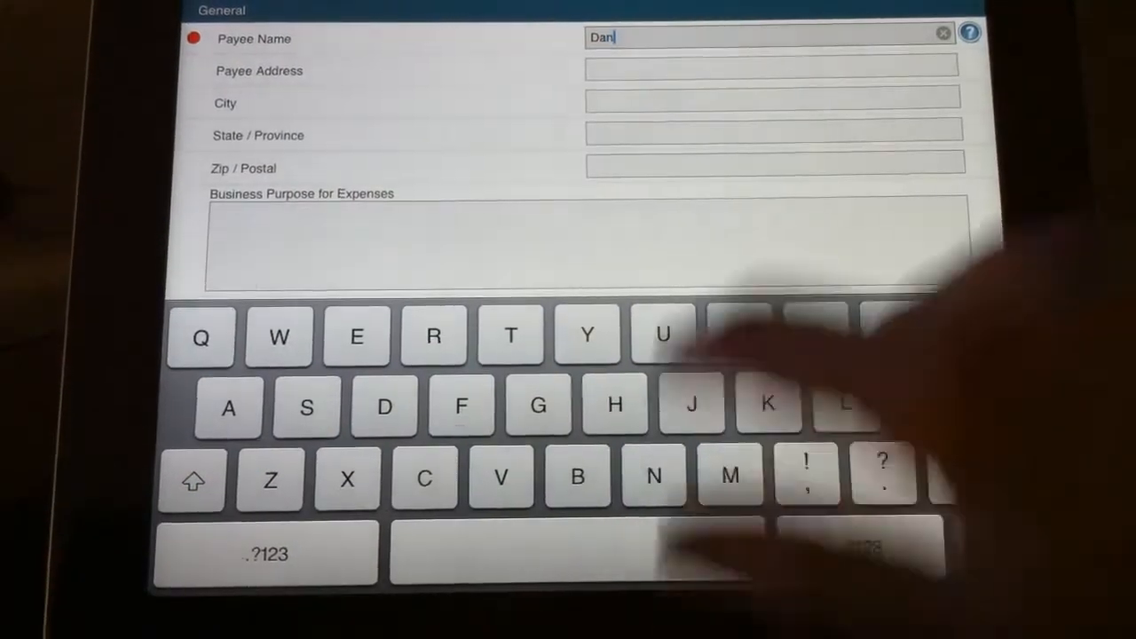
{"action": "left_click", "coordinate": [266, 553]}
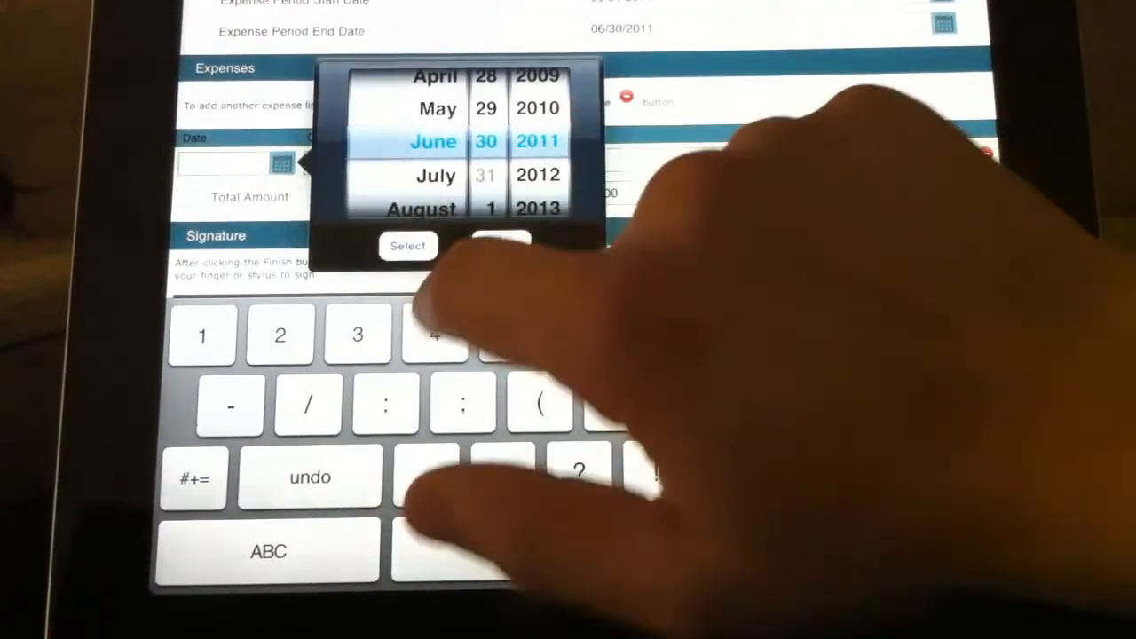
Enter expense line dated 06/30/2011, category Misc., description Ipad, amount 550, and begin attaching a receipt image.
{"action": "left_click", "coordinate": [408, 245]}
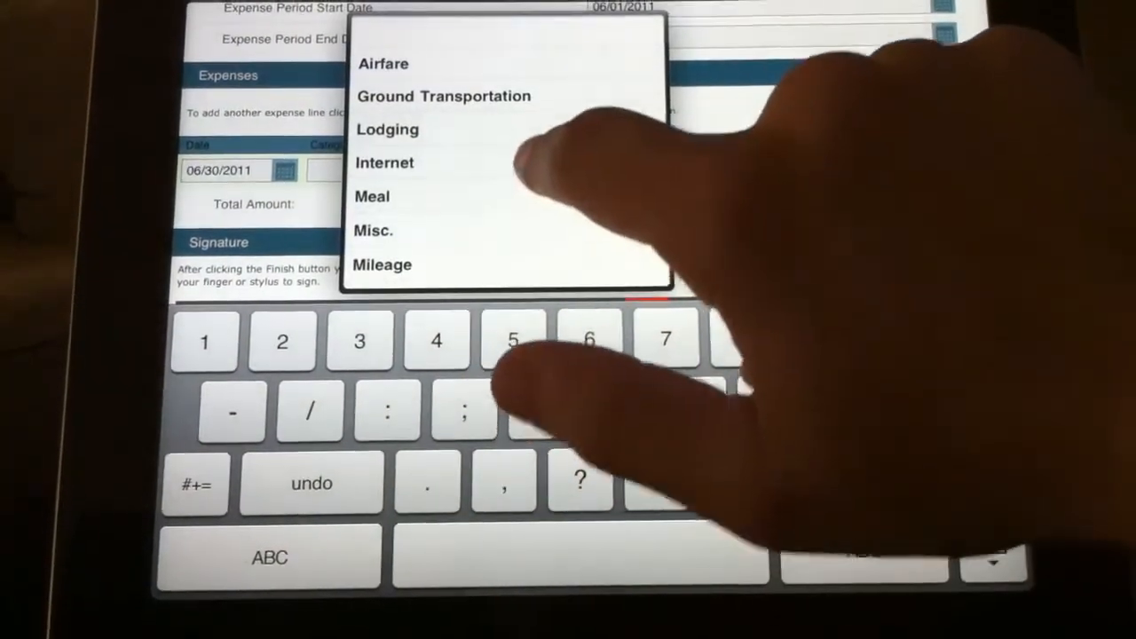
{"action": "left_click", "coordinate": [373, 231]}
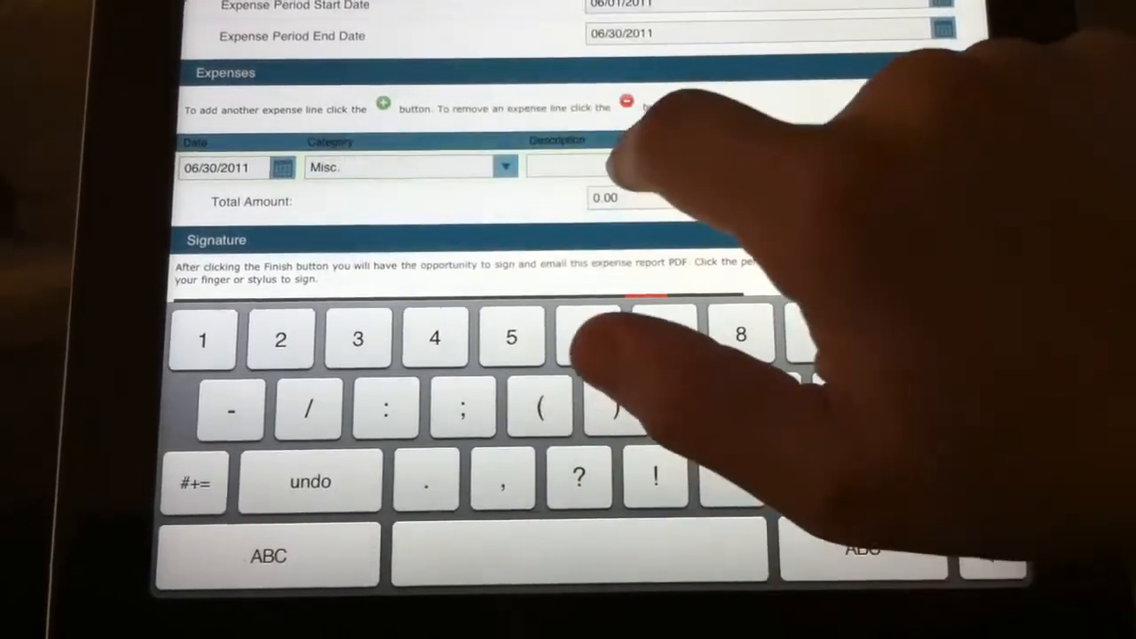
{"action": "type", "text": "Ipad"}
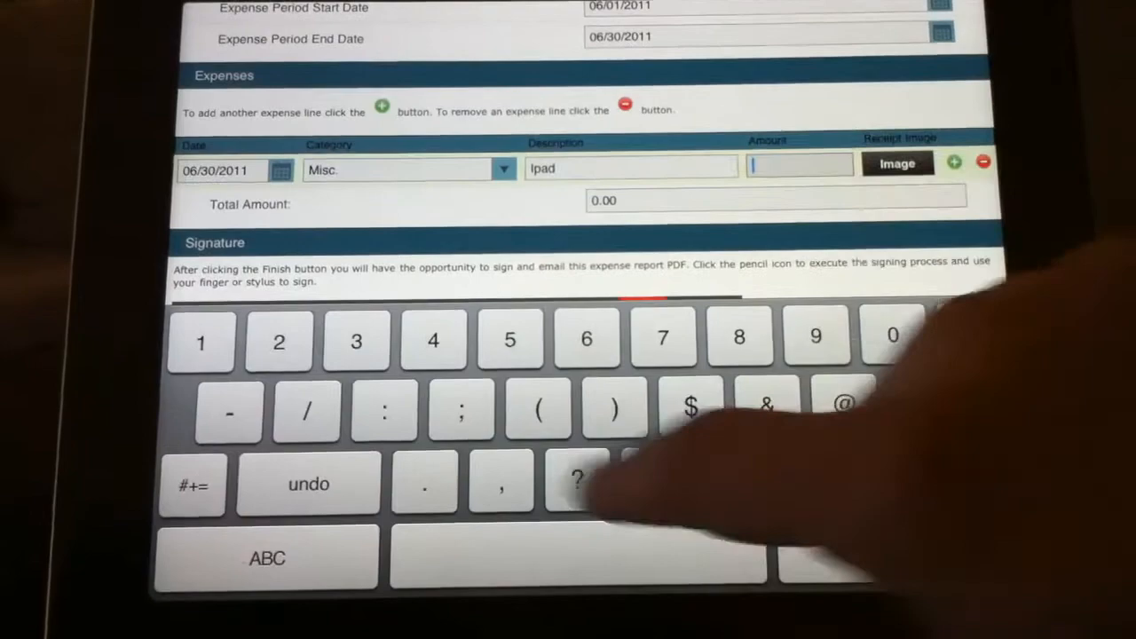
{"action": "type", "text": "550"}
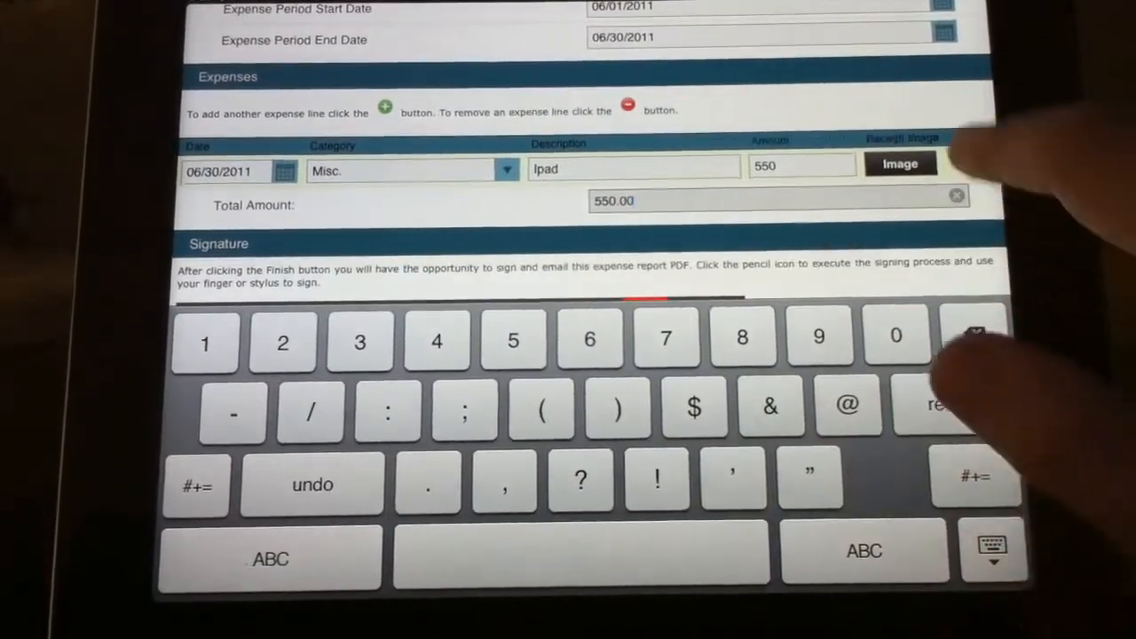
{"action": "left_click", "coordinate": [900, 163]}
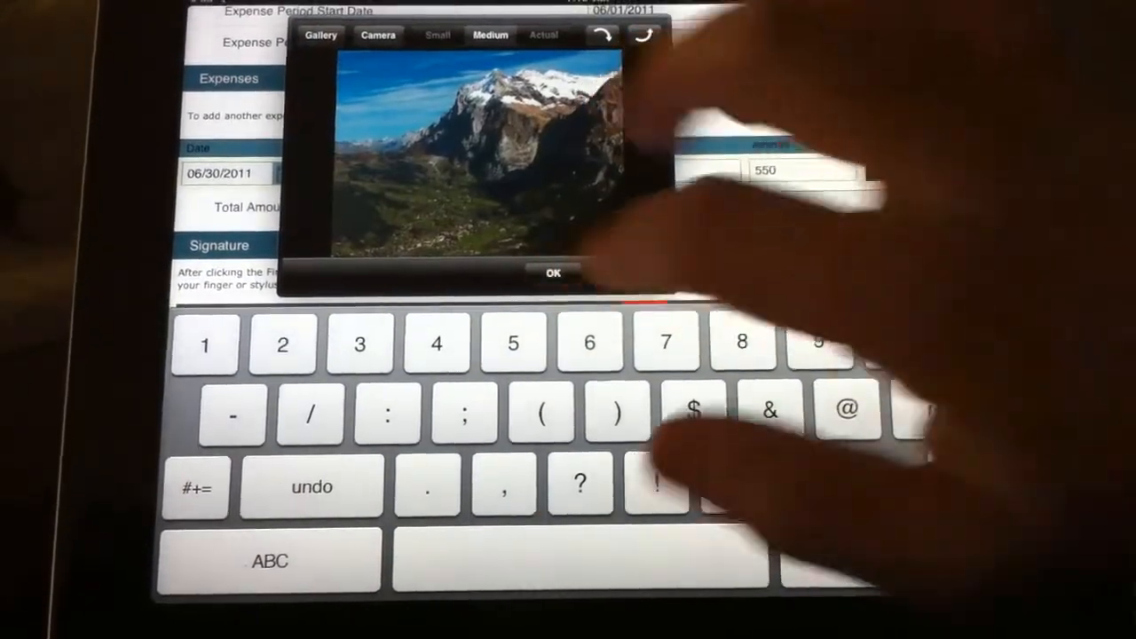
Attach the Gallery photo at Medium size as the receipt image.
{"action": "left_click", "coordinate": [552, 274]}
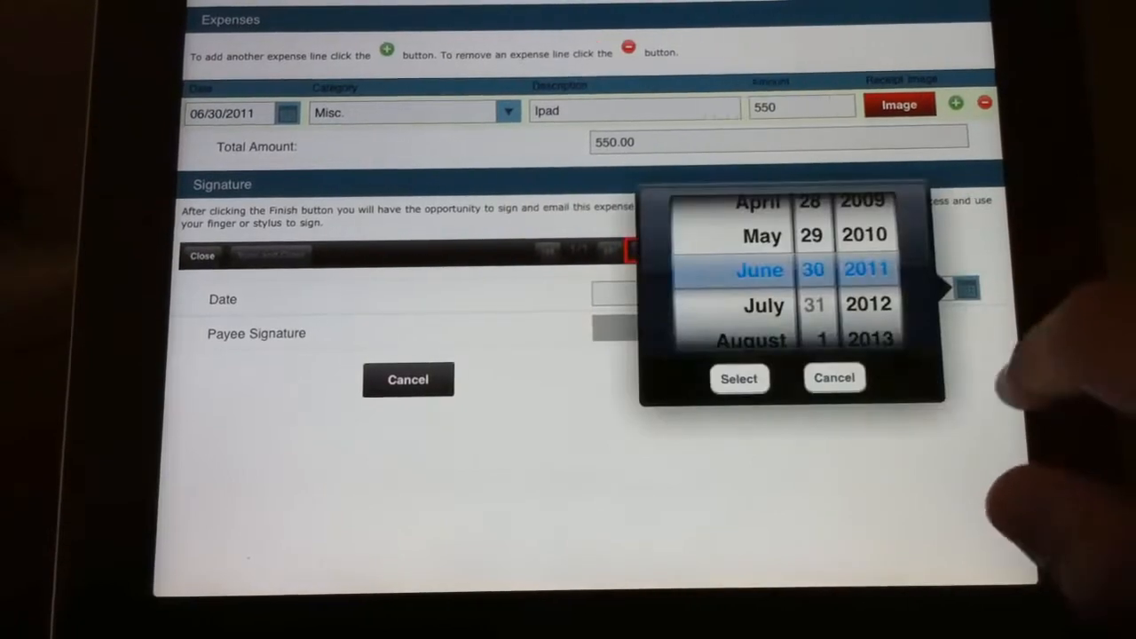
Date the signature 06/30/2011 and finish the form for signing.
{"action": "left_click", "coordinate": [738, 376]}
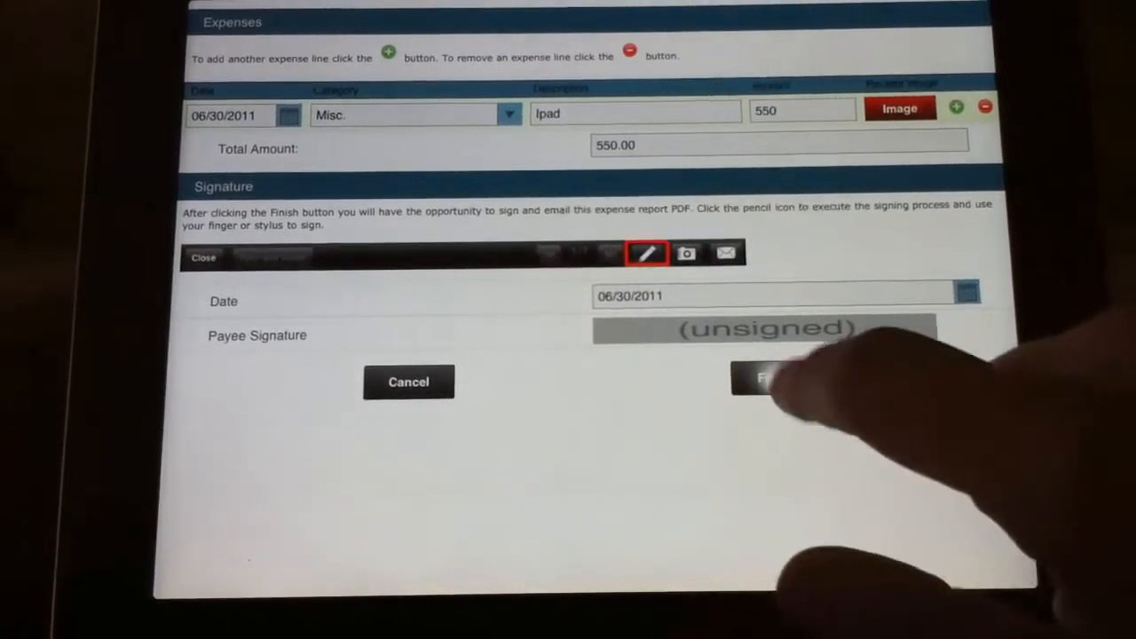
{"action": "left_click", "coordinate": [772, 381]}
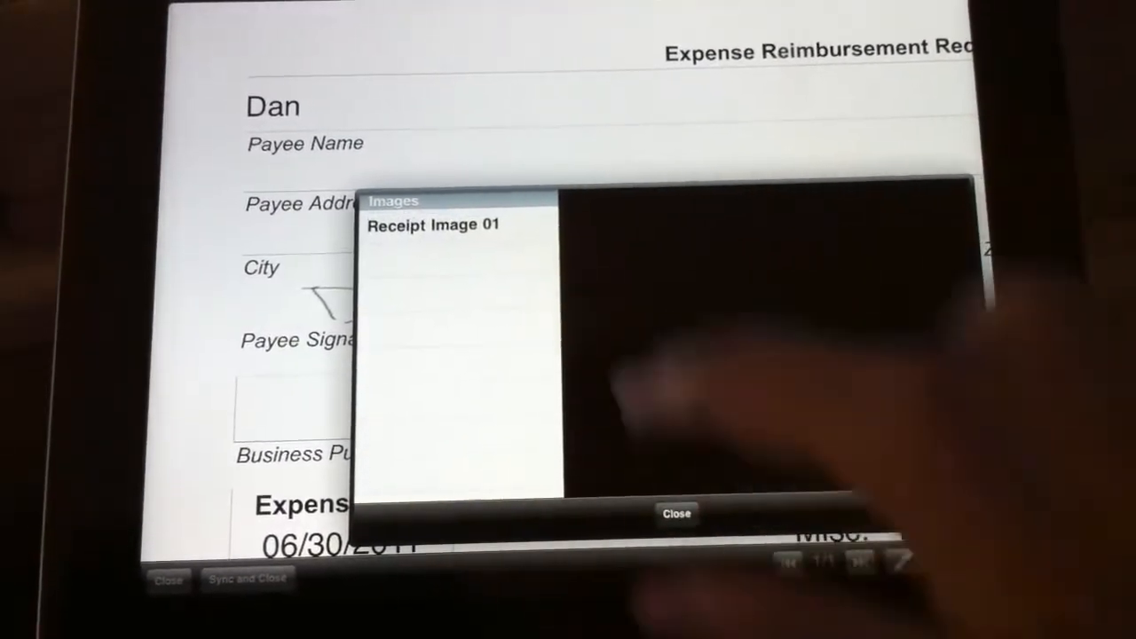
View Receipt Image 01 in the rendered report, then start an Expense Report email.
{"action": "left_click", "coordinate": [433, 223]}
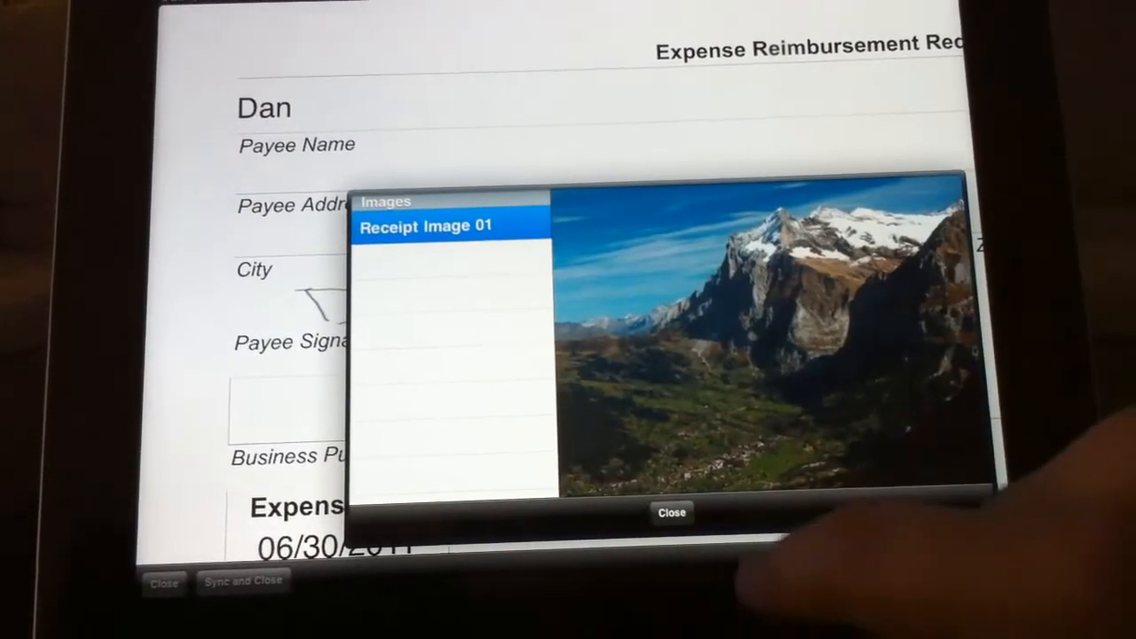
{"action": "left_click", "coordinate": [671, 511]}
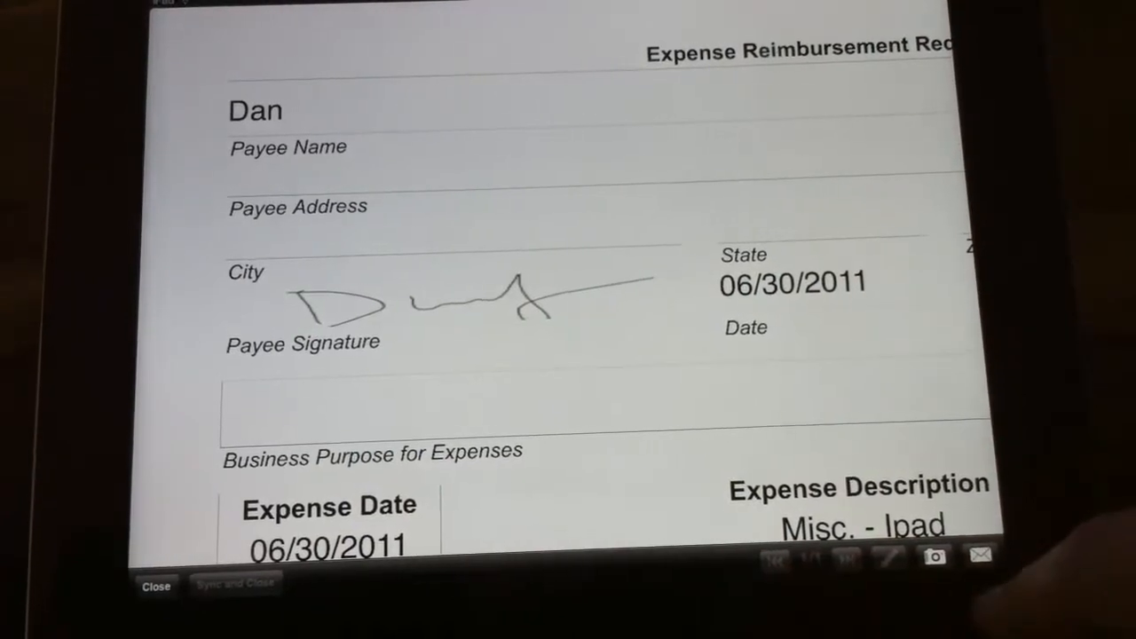
{"action": "left_click", "coordinate": [980, 557]}
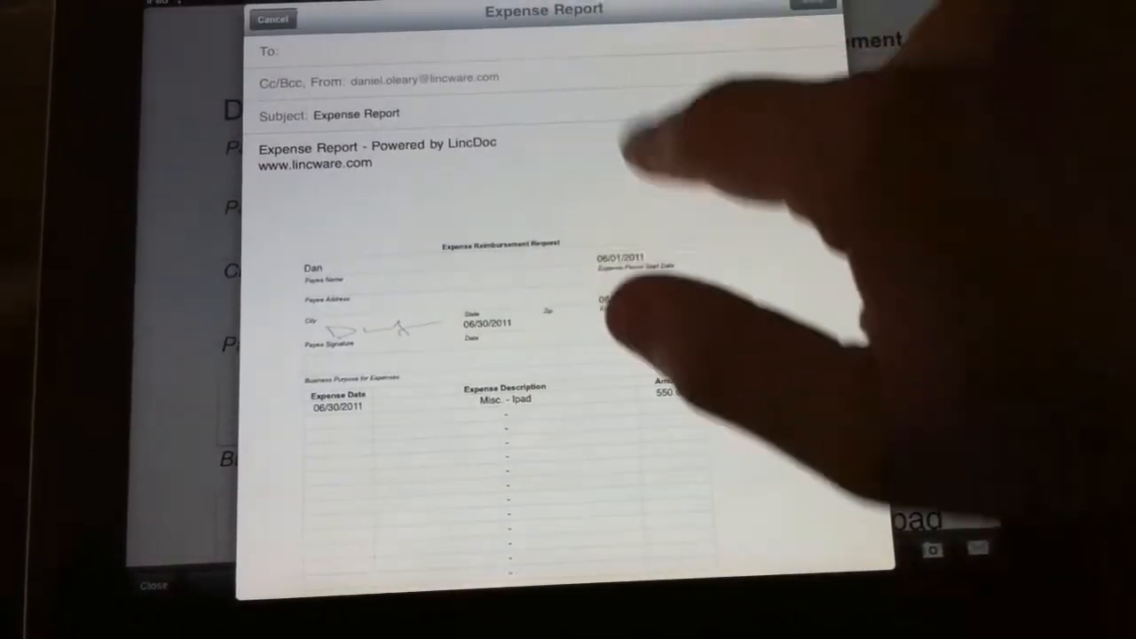
Address the email to the contact matching 'dan', send it and acknowledge confirmation.
{"action": "left_click", "coordinate": [355, 49]}
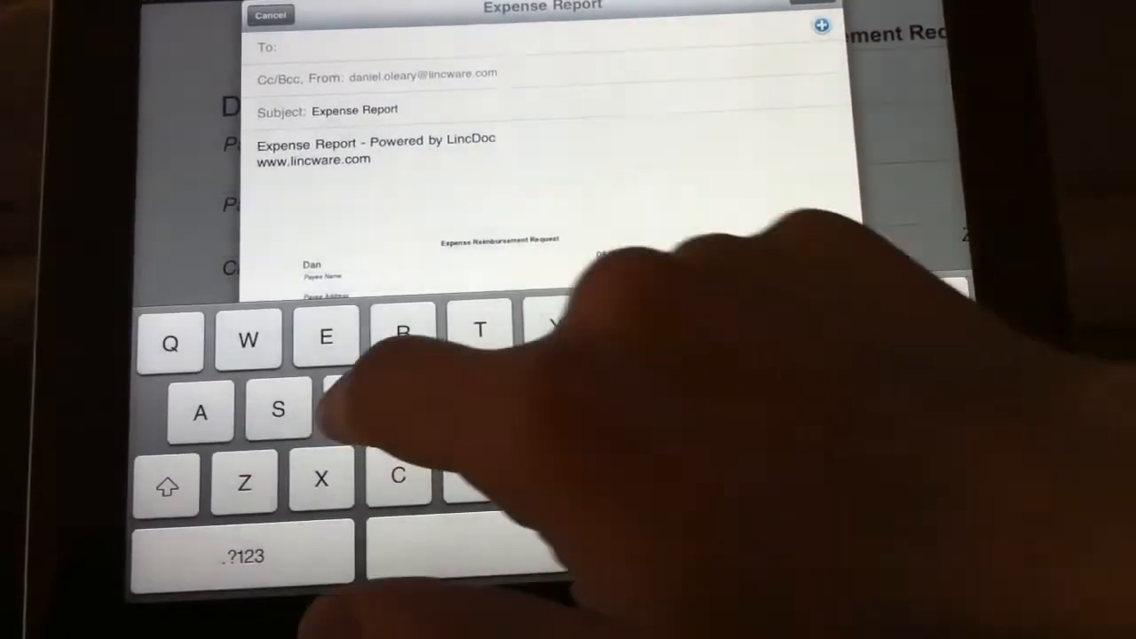
{"action": "type", "text": "dan"}
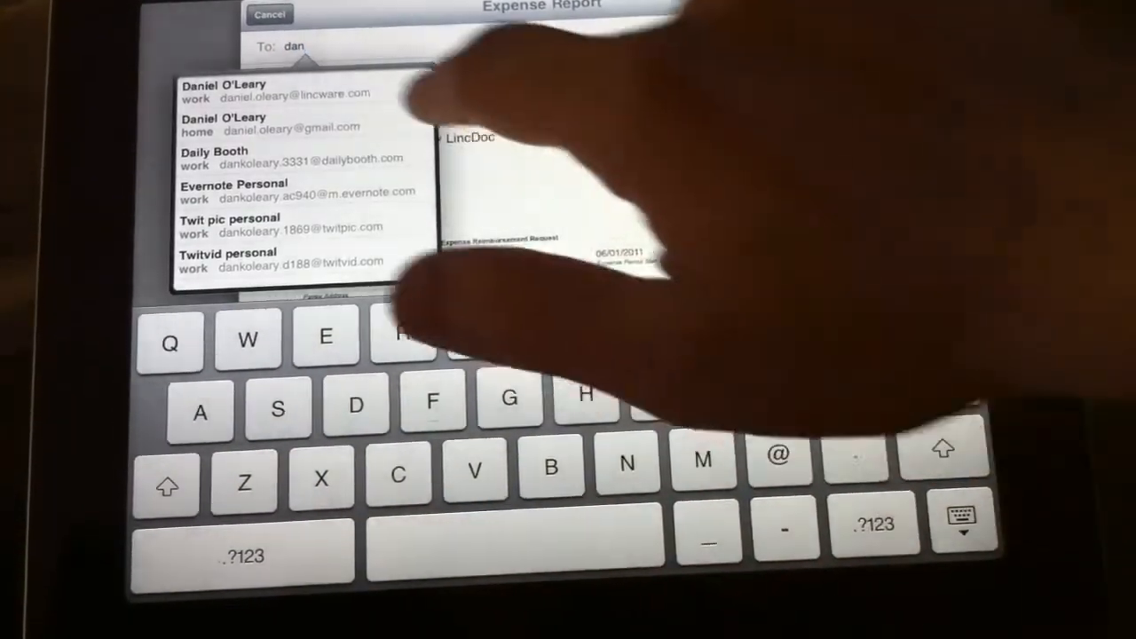
{"action": "left_click", "coordinate": [224, 88]}
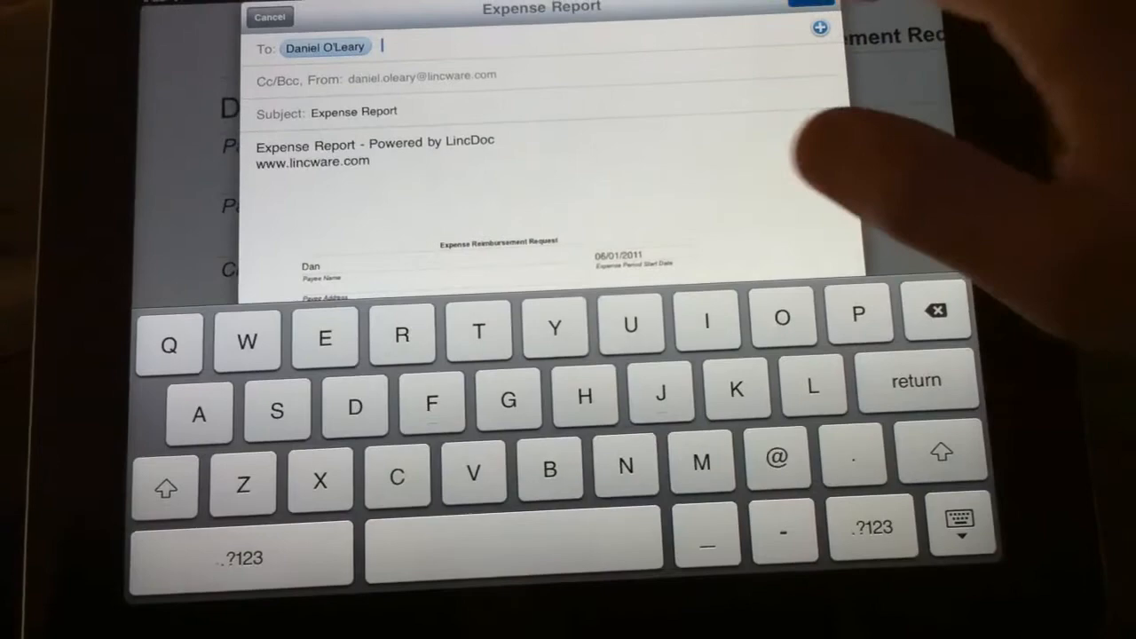
{"action": "left_click", "coordinate": [809, 7]}
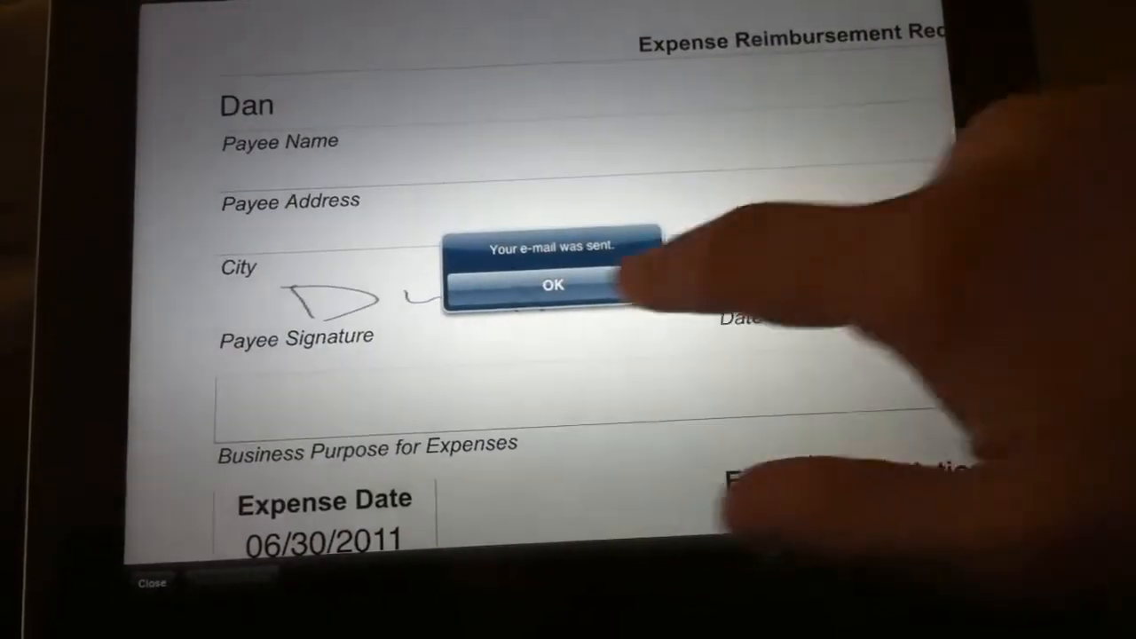
{"action": "left_click", "coordinate": [552, 284]}
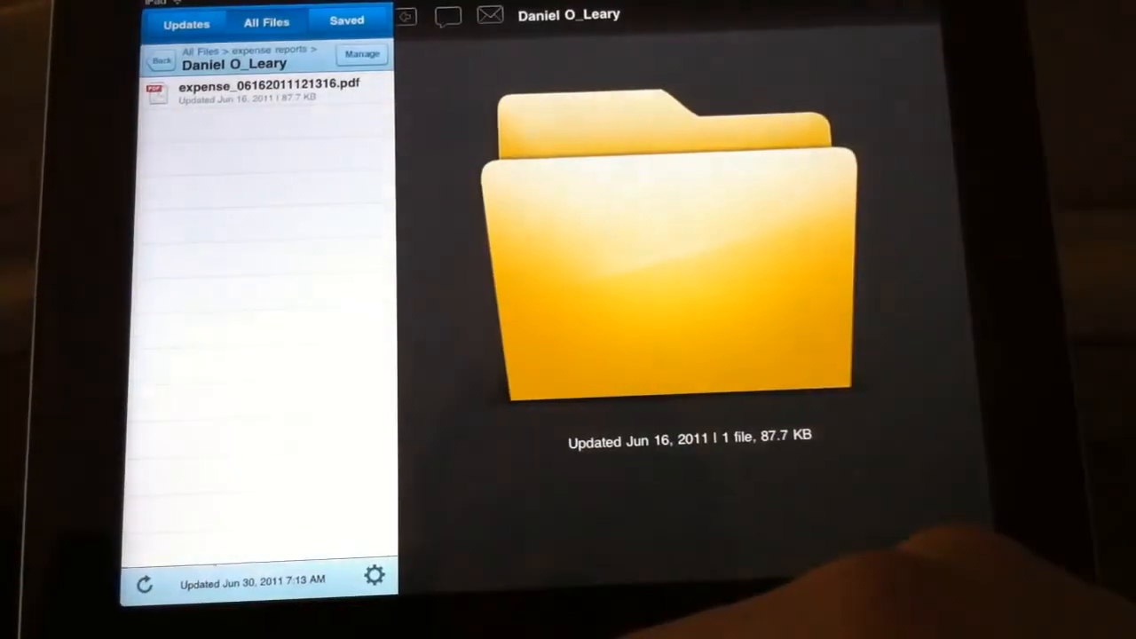
Open the saved expense report PDF in Box's expense reports folder.
{"action": "left_click", "coordinate": [266, 89]}
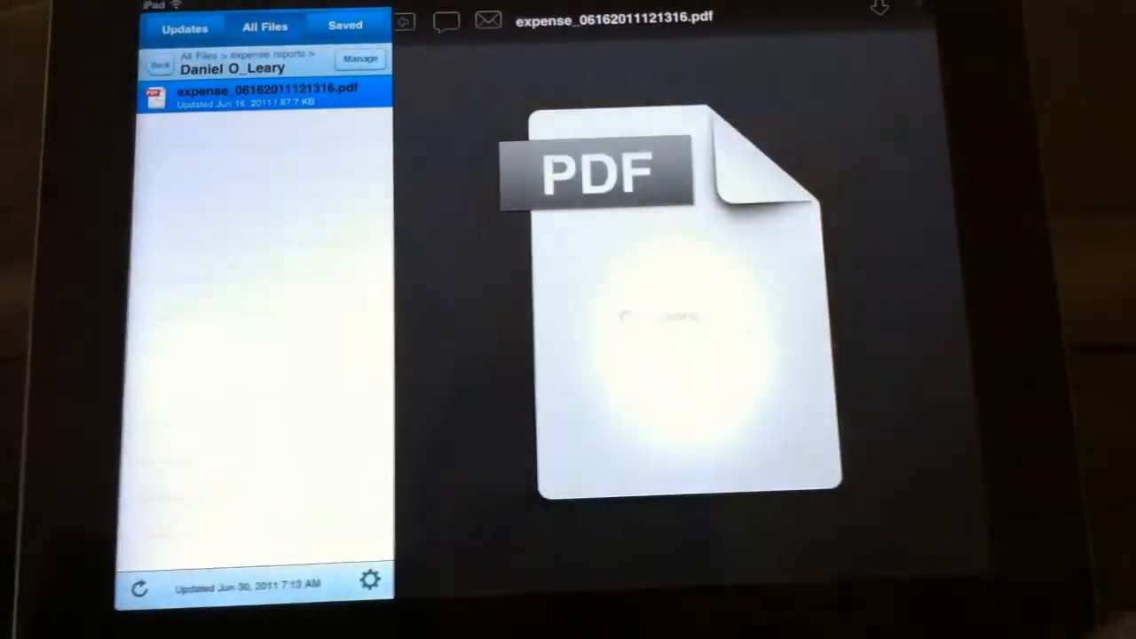